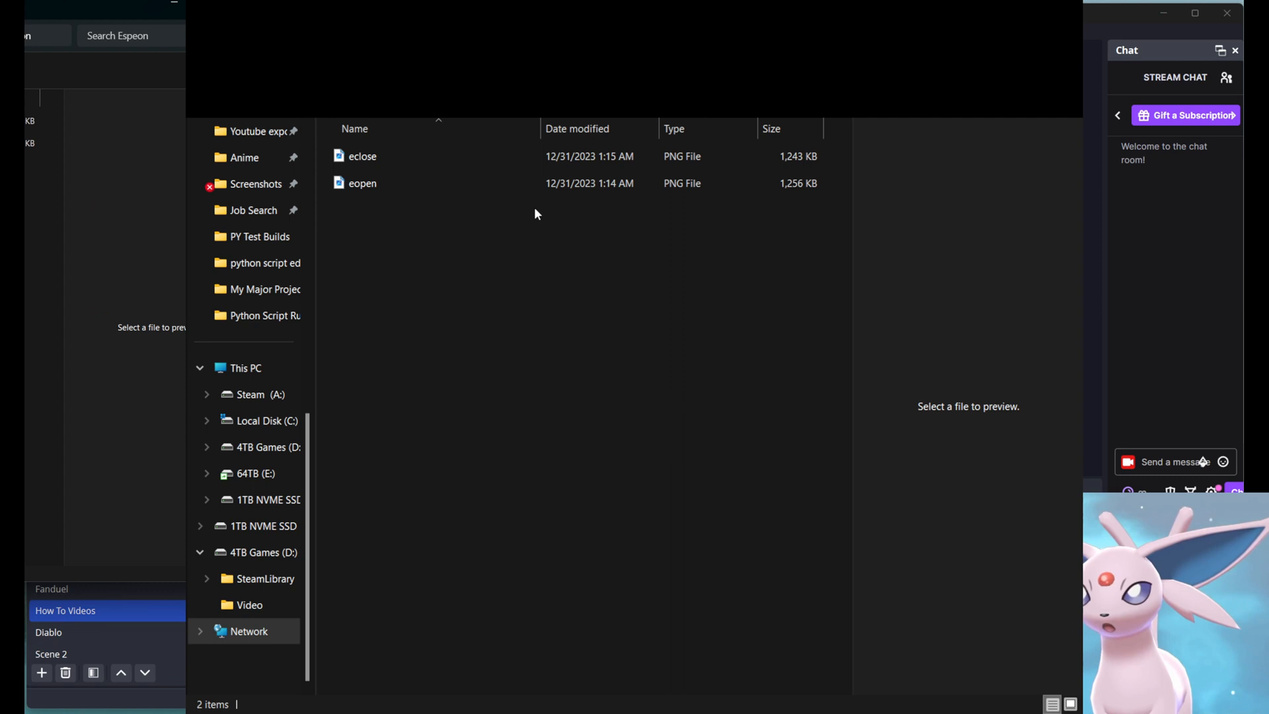
Step: Preview the closed- and open-mouth avatar images, then review the Audio Move open filter showing the open source above a 2.00 mic level
left_click(361, 155)
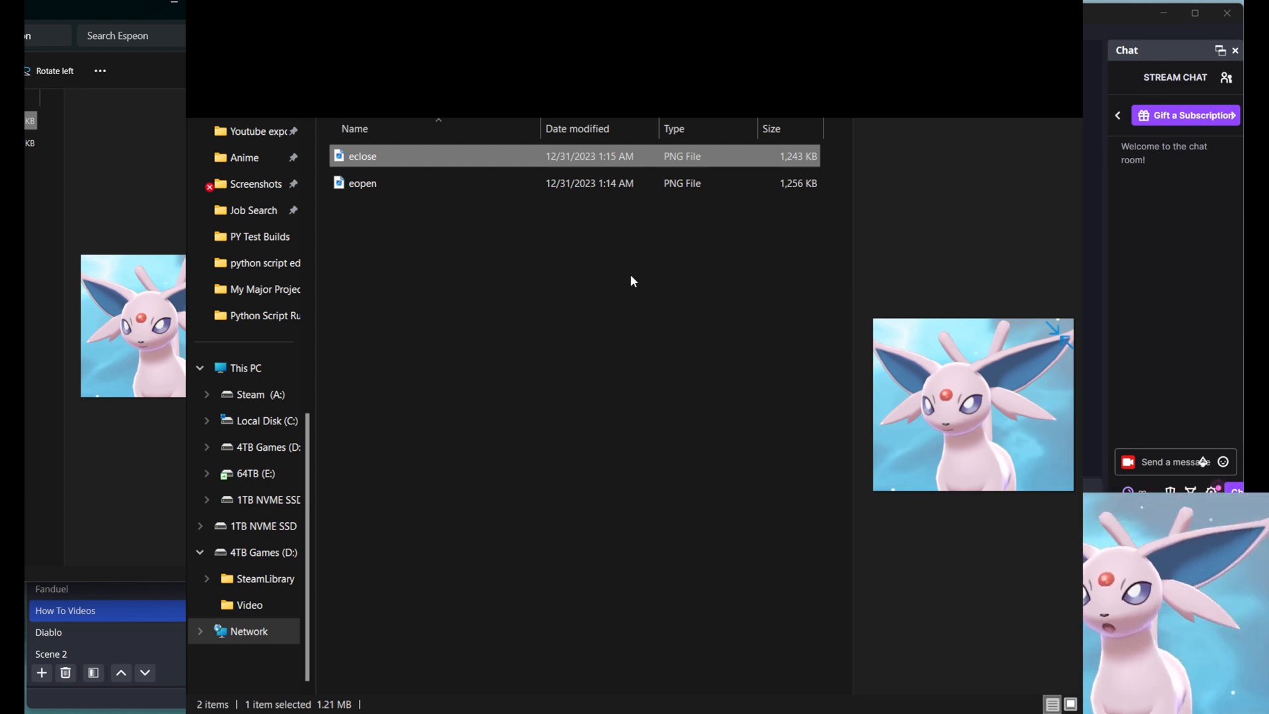
left_click(362, 183)
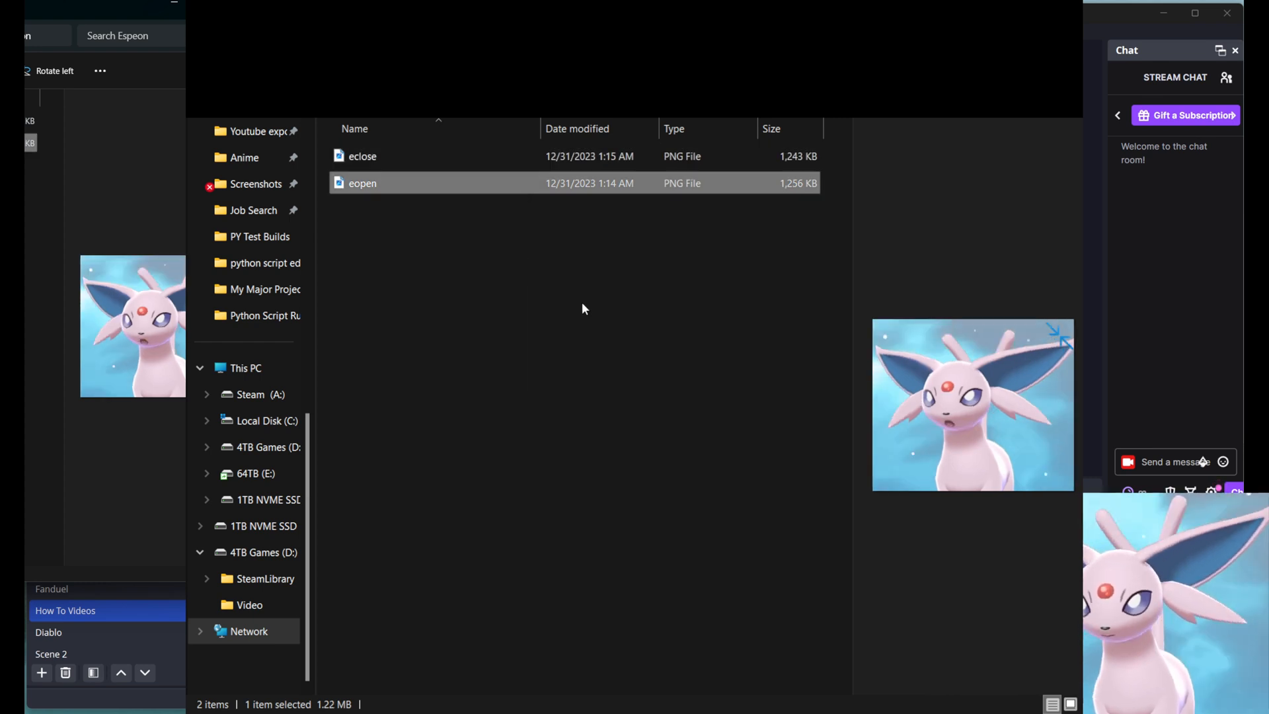
mouse_move(993, 456)
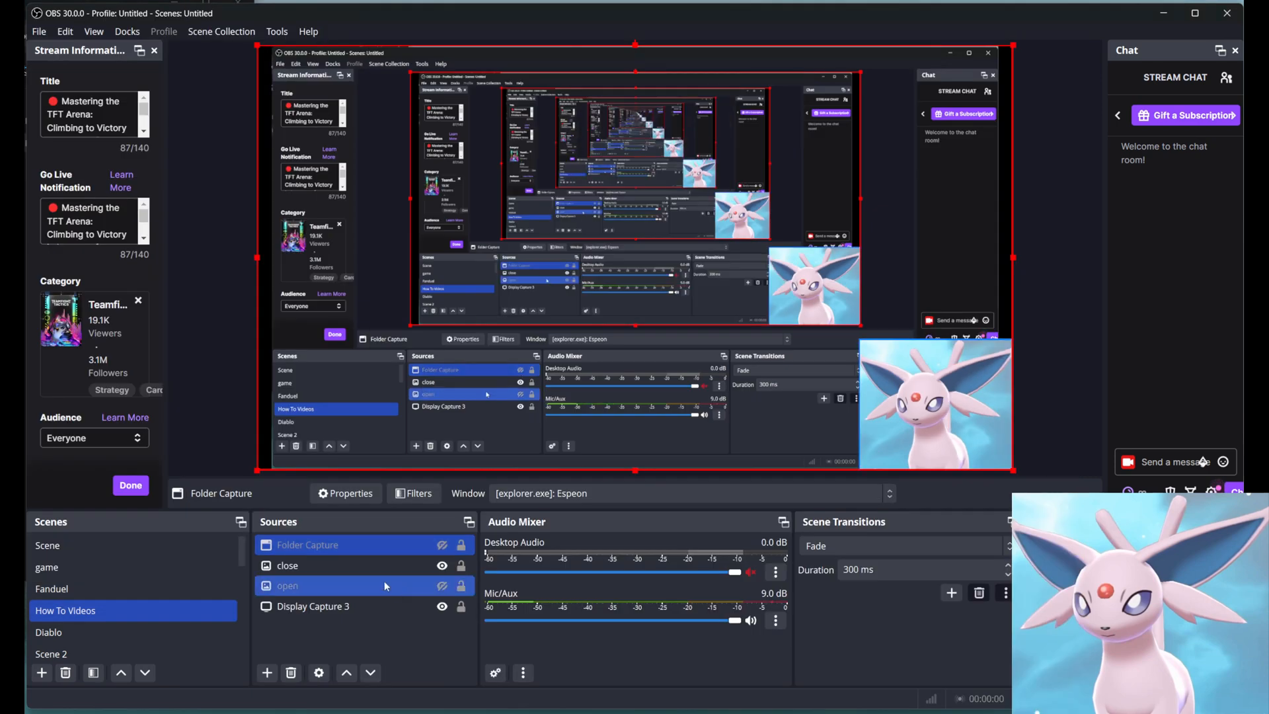
left_click(287, 565)
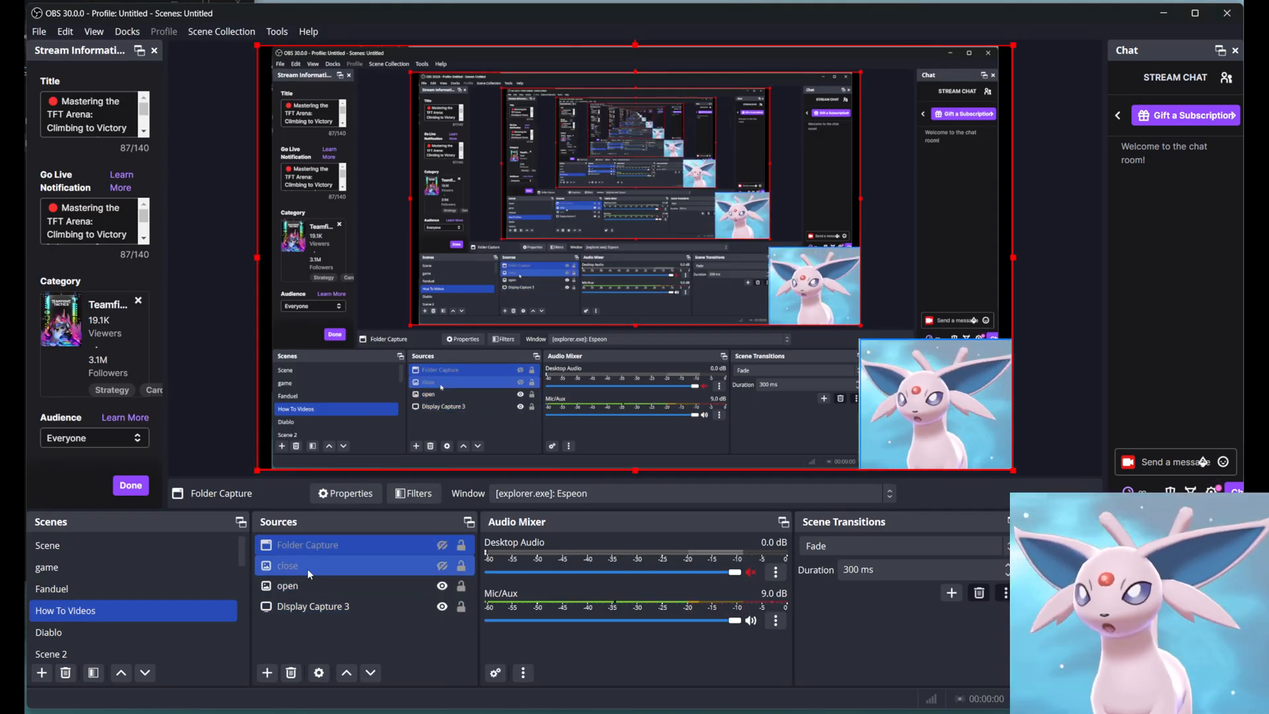
left_click(288, 586)
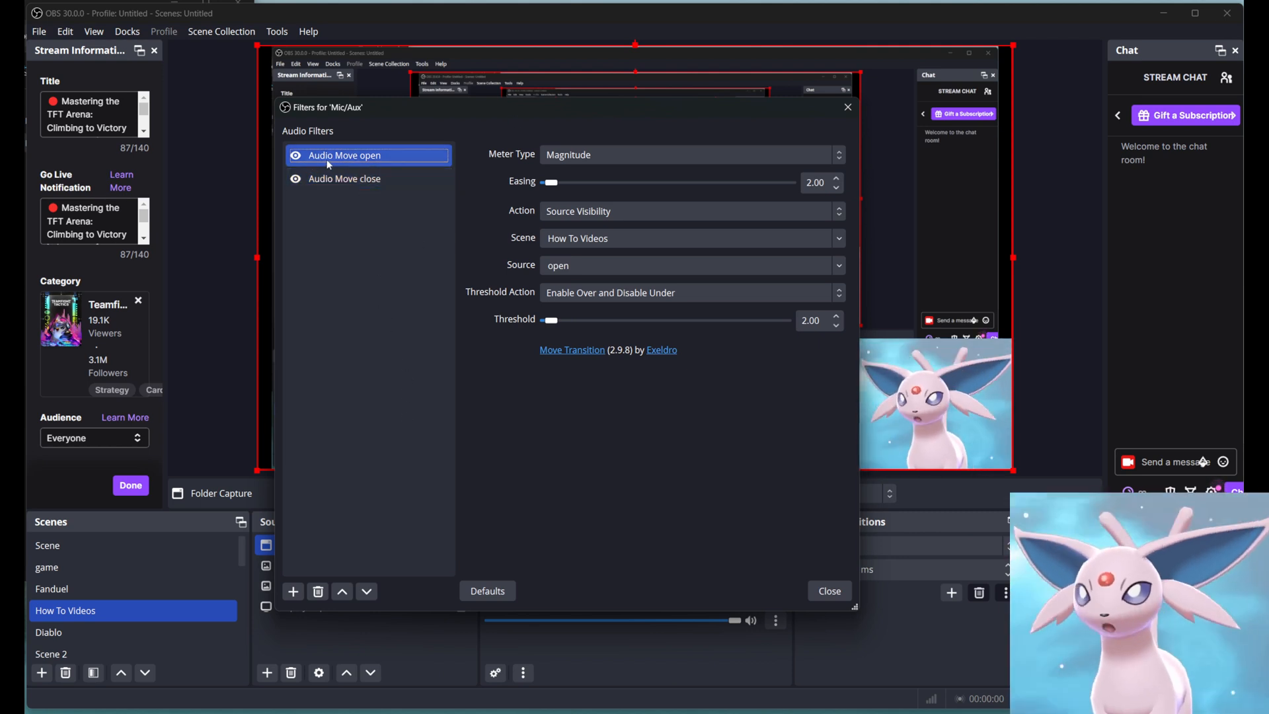
left_click(345, 178)
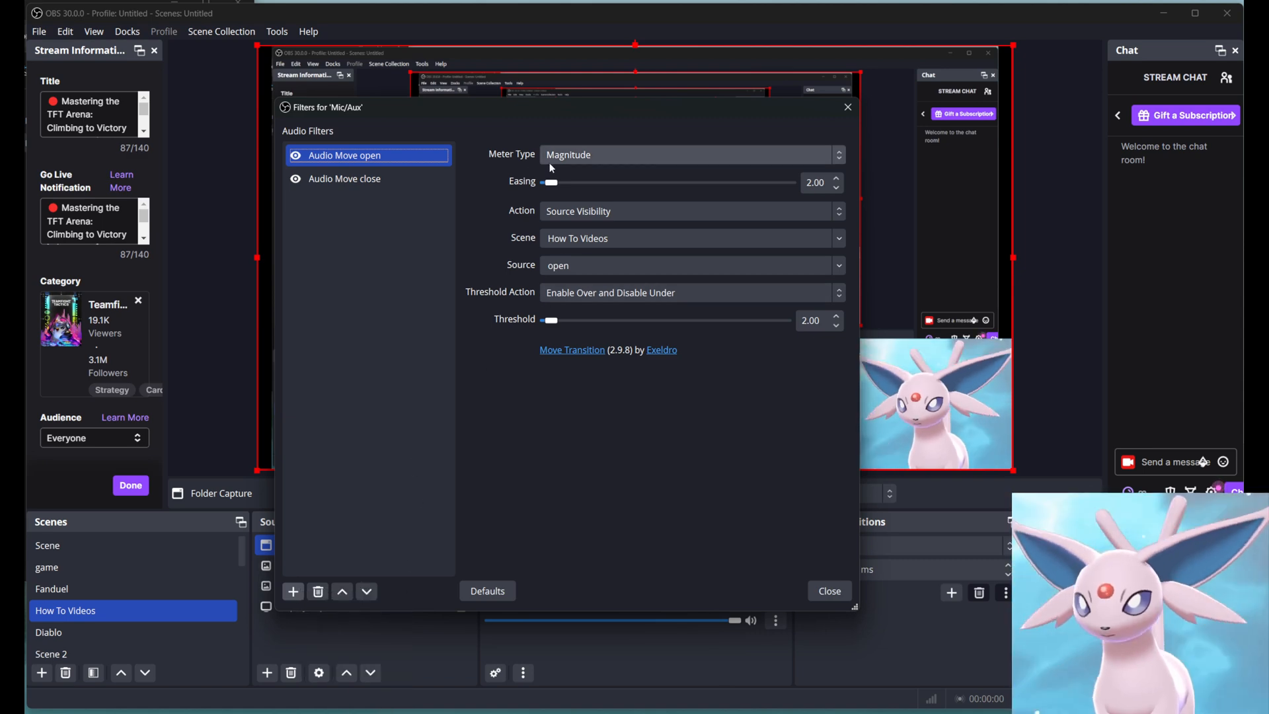
mouse_move(694, 190)
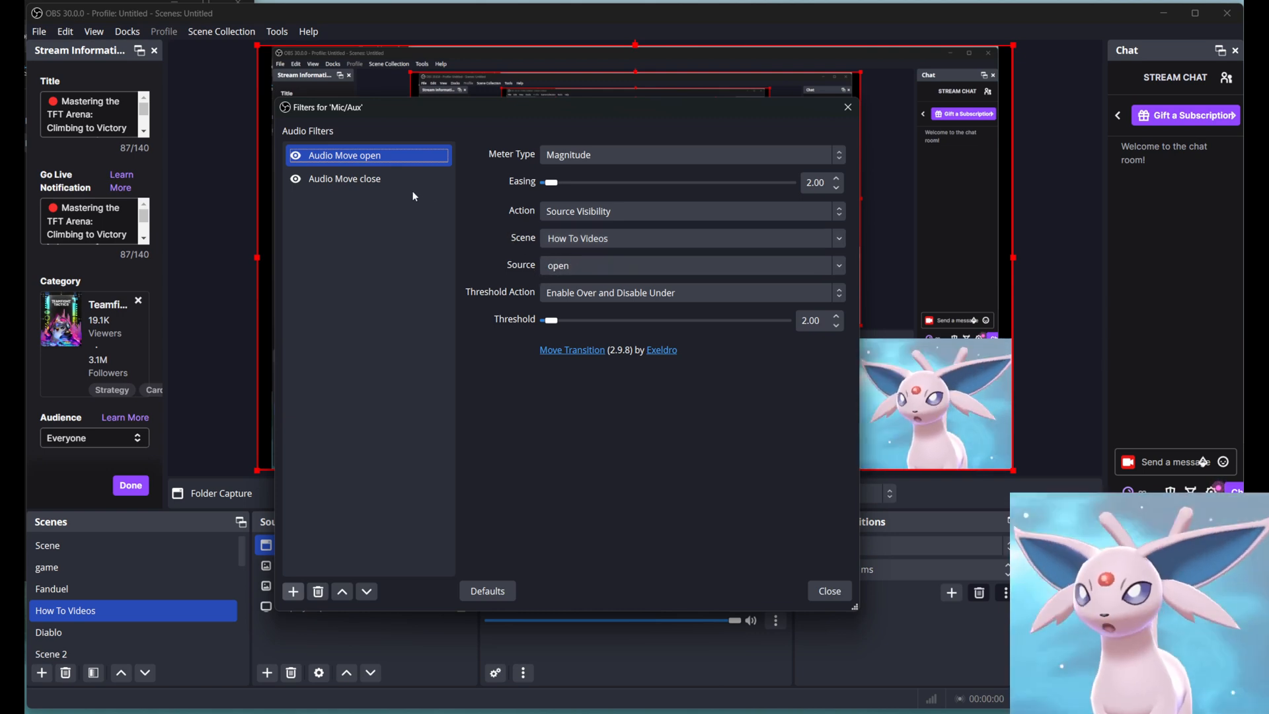
Step: Compare Audio Move close (shows close source below 2.00) with Audio Move open, then close the filters window
left_click(345, 179)
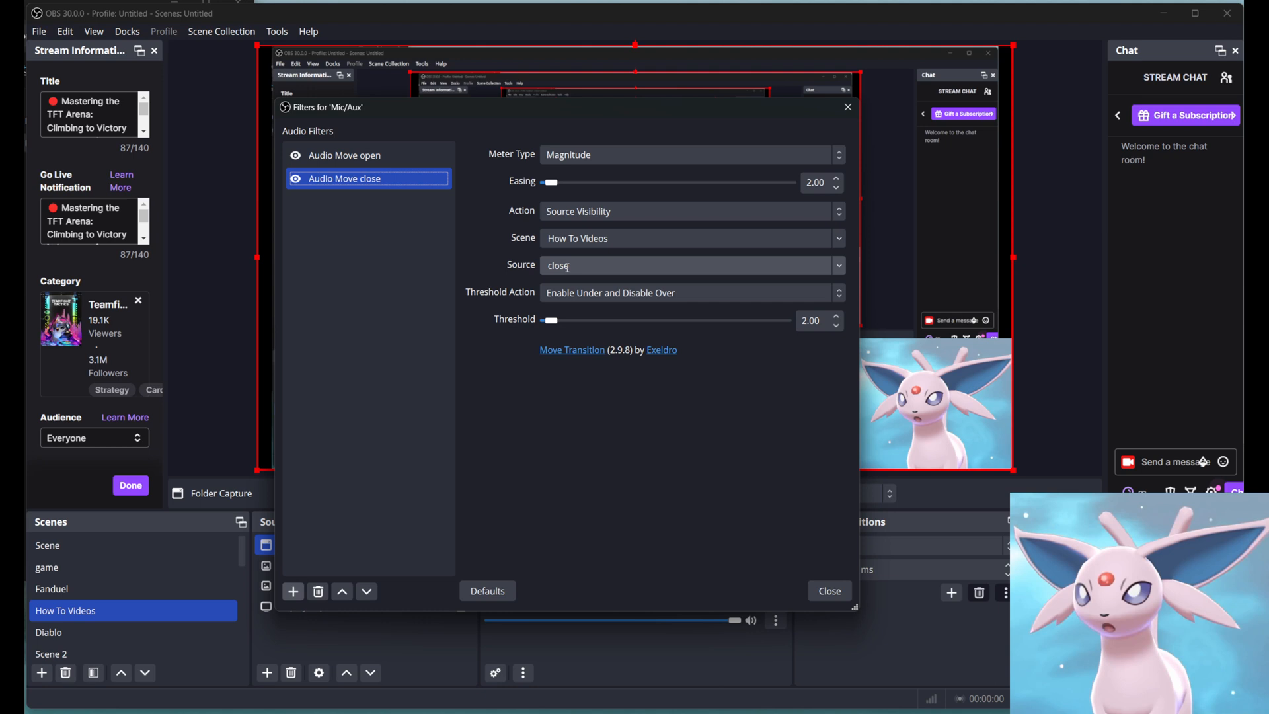
left_click(343, 155)
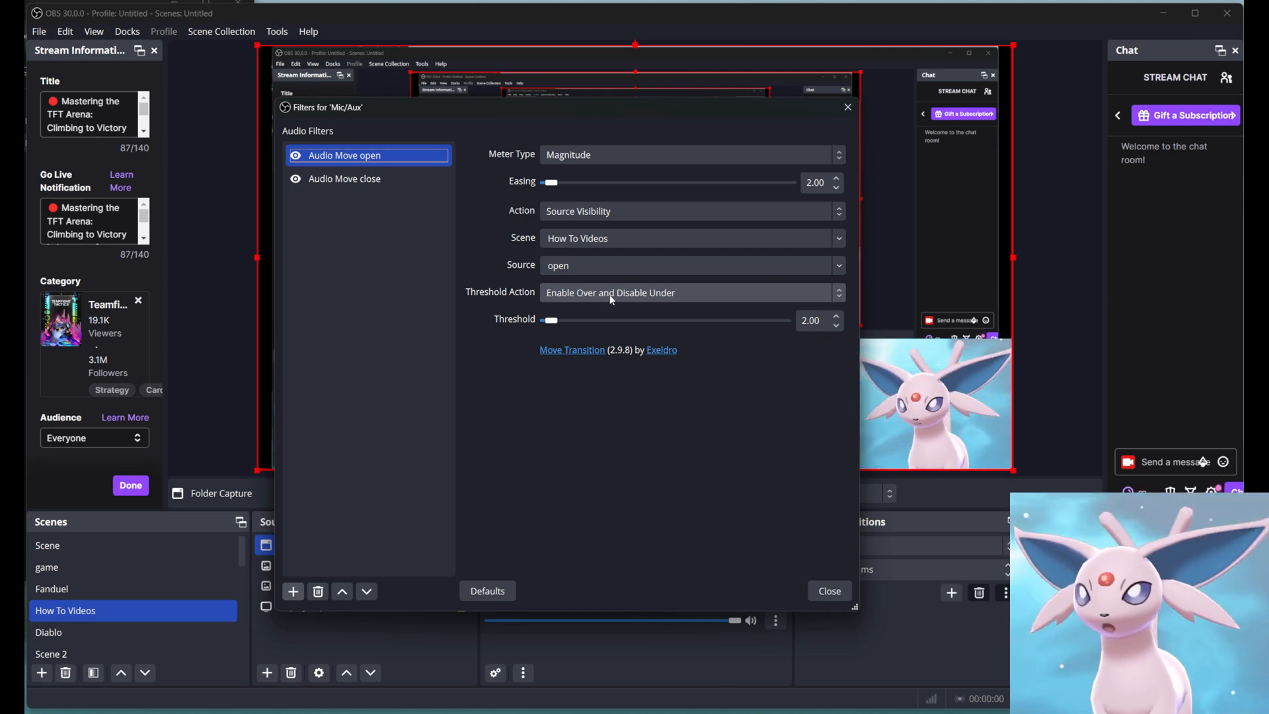
mouse_move(793, 330)
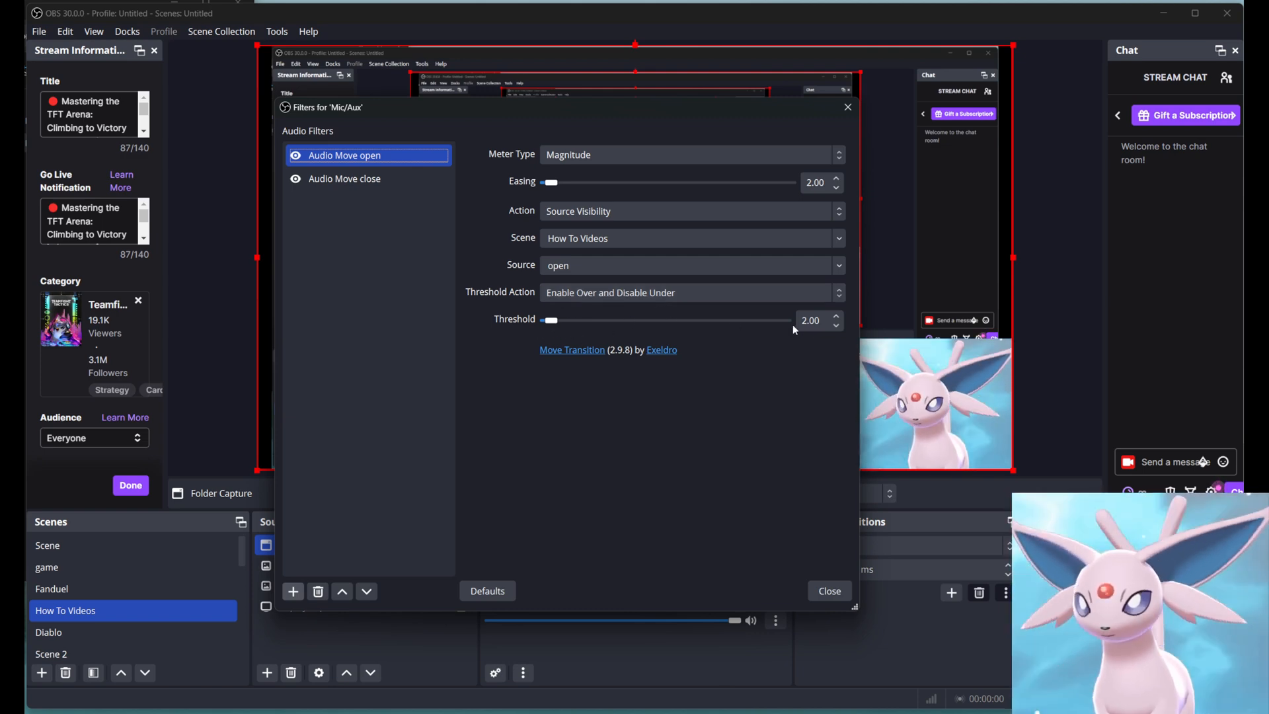
left_click(345, 178)
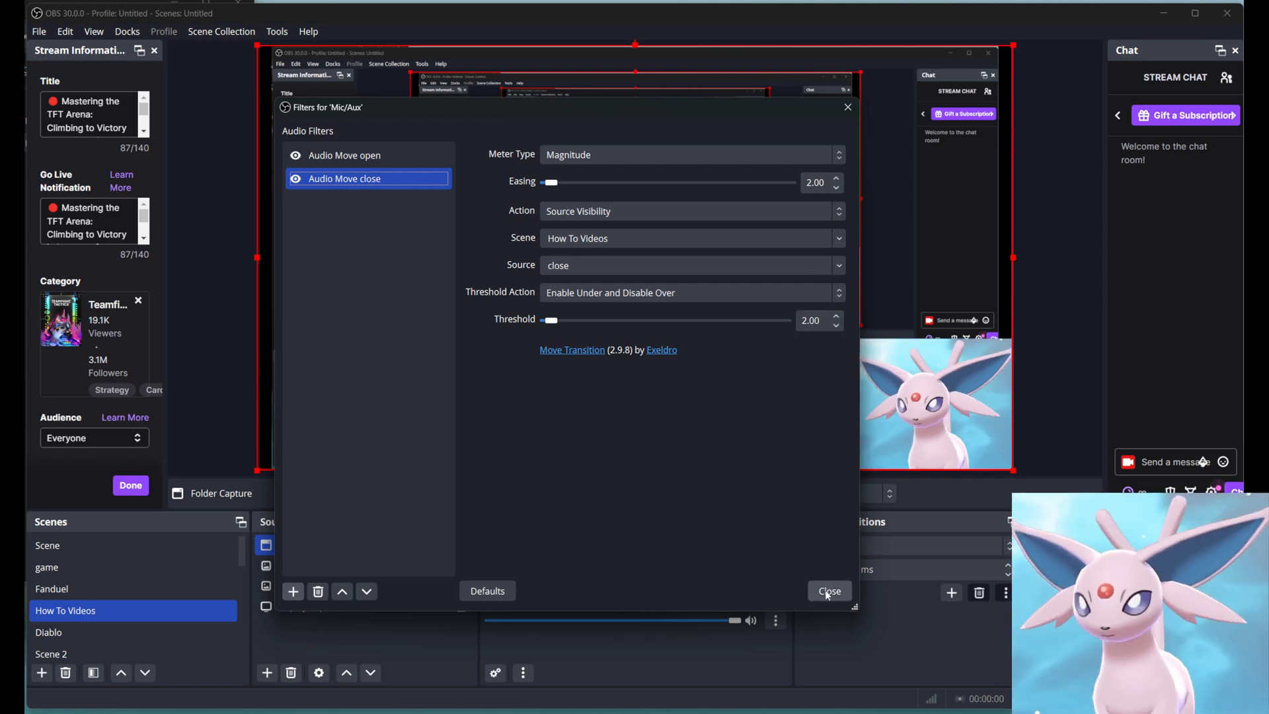
left_click(828, 590)
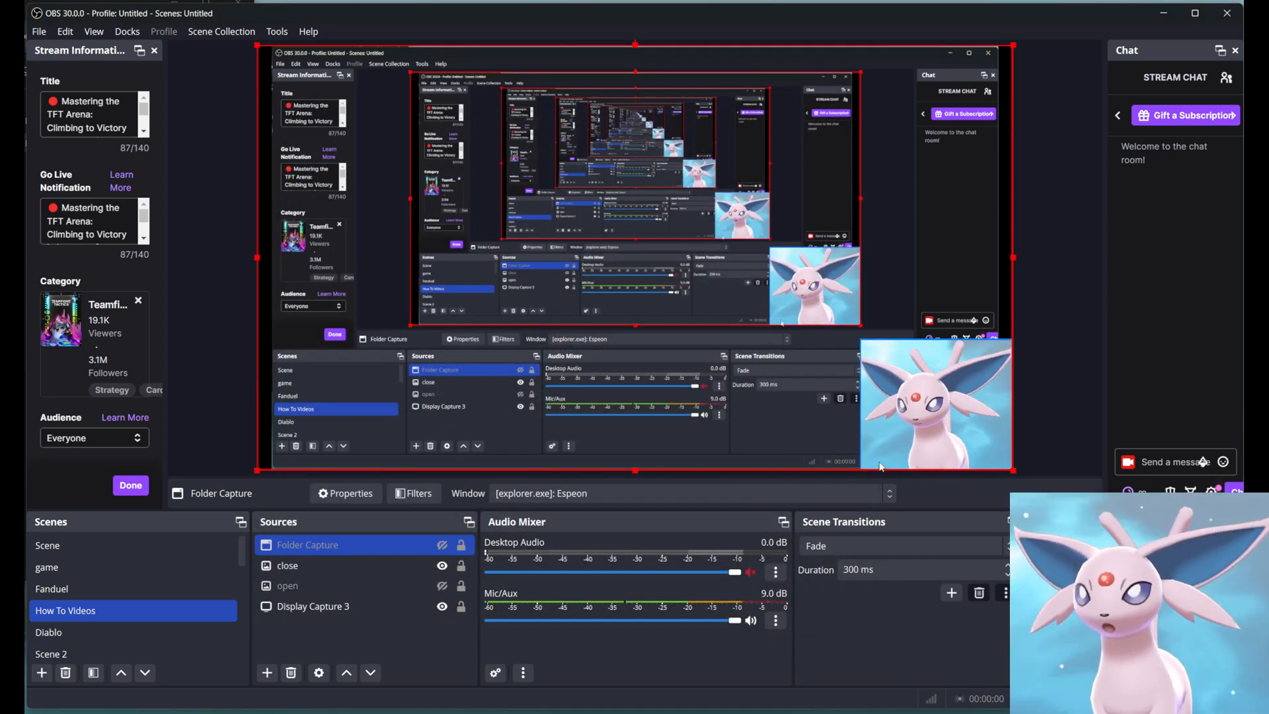